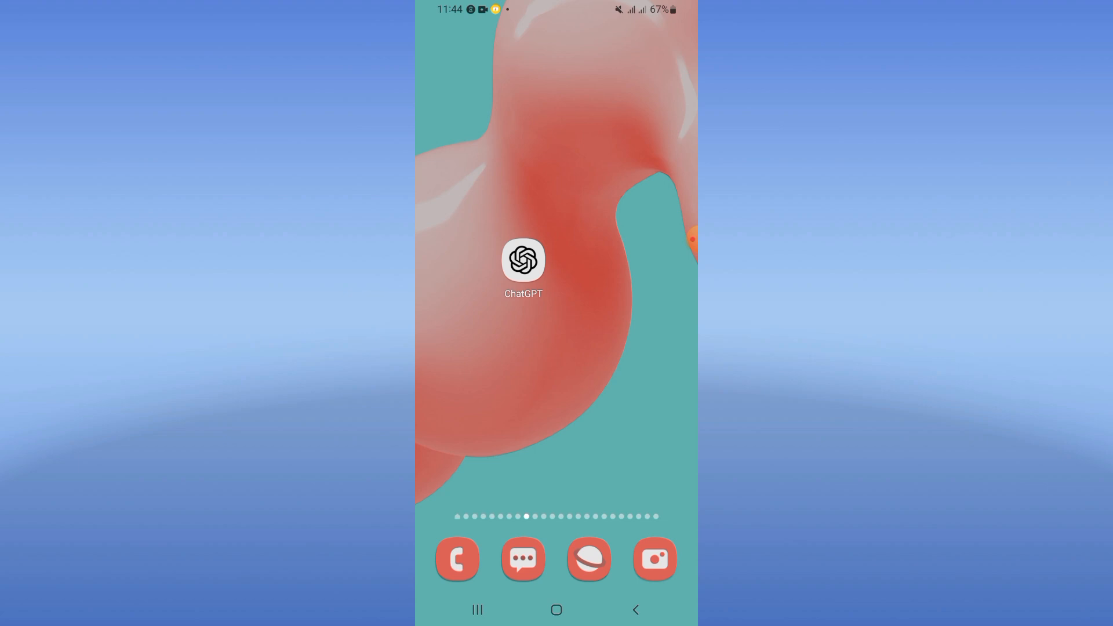
Launch Settings and filter its app list to names starting with 'cha' to find ChatGPT
{"action": "scroll", "scroll_direction": "up", "scroll_amount": 3}
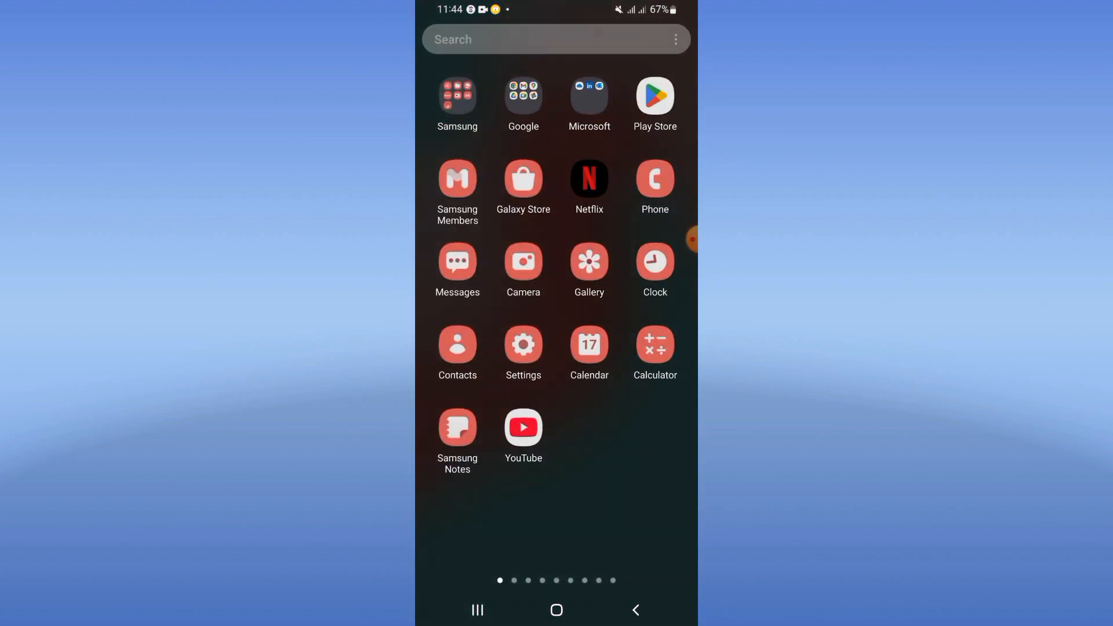
{"action": "left_click", "coordinate": [523, 351]}
{"action": "type", "text": "cha"}
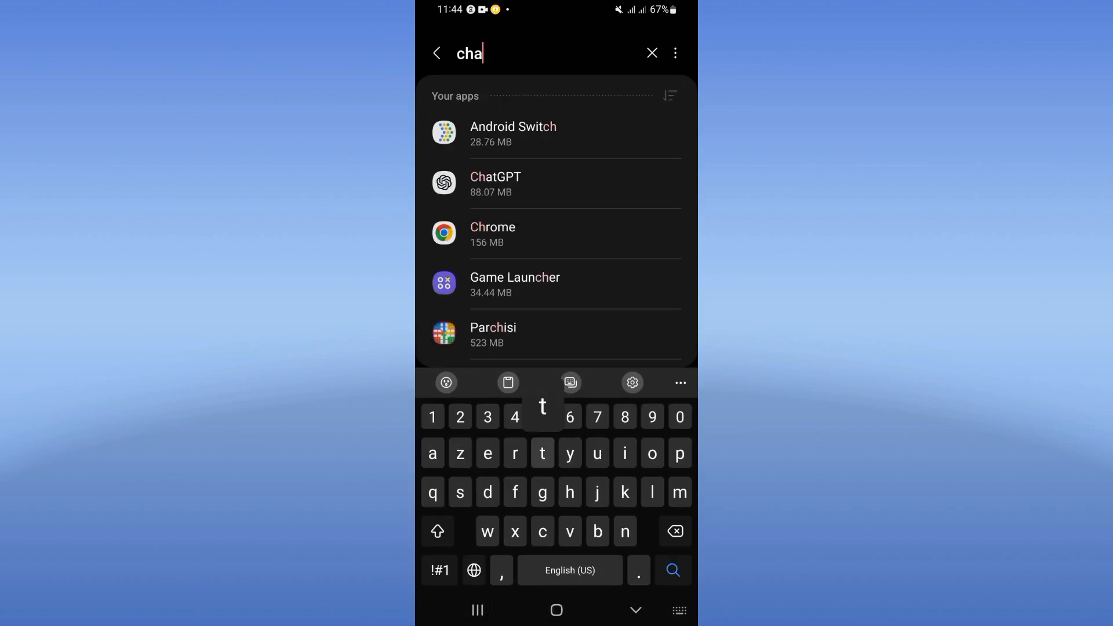
{"action": "type", "text": "t"}
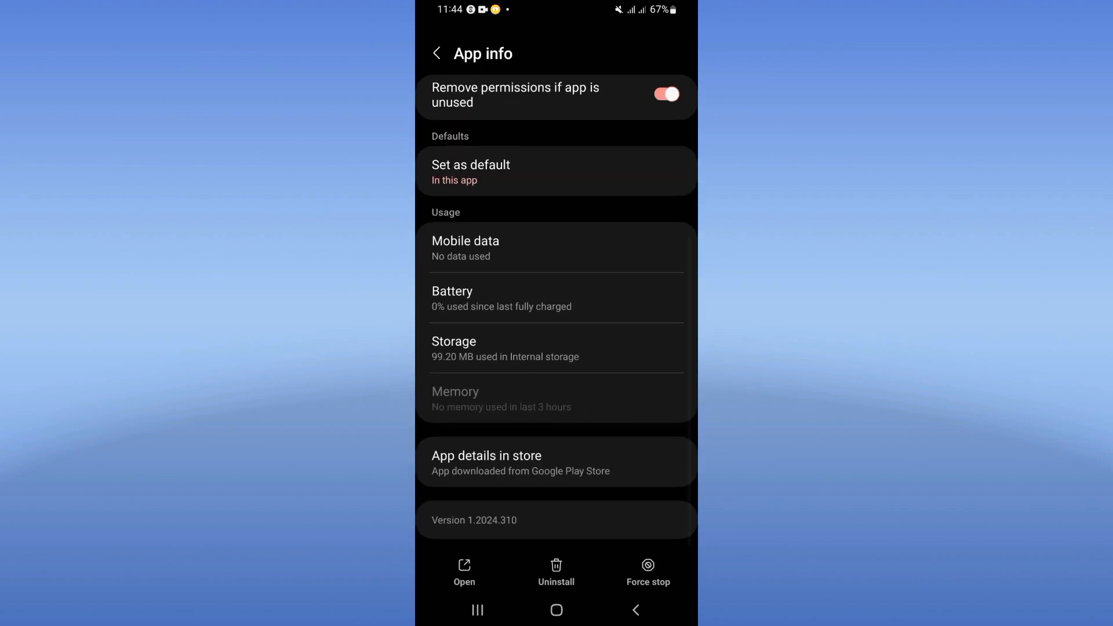
Clear ChatGPT's cache from Storage, then force-stop the app and confirm with OK
{"action": "left_click", "coordinate": [555, 348]}
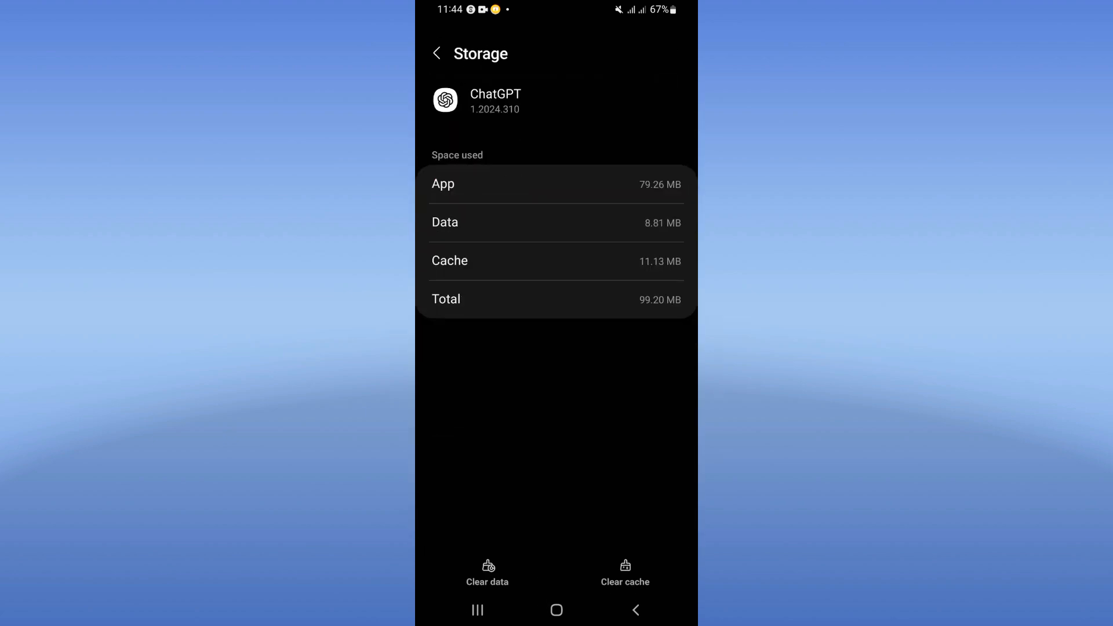
{"action": "left_click", "coordinate": [624, 572]}
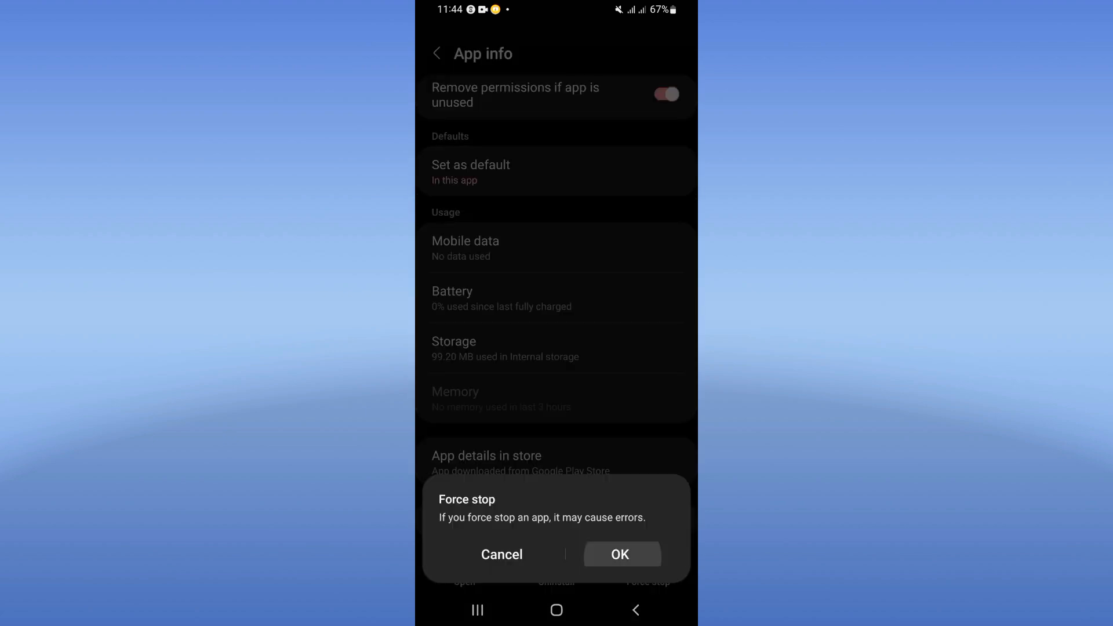
{"action": "left_click", "coordinate": [501, 554]}
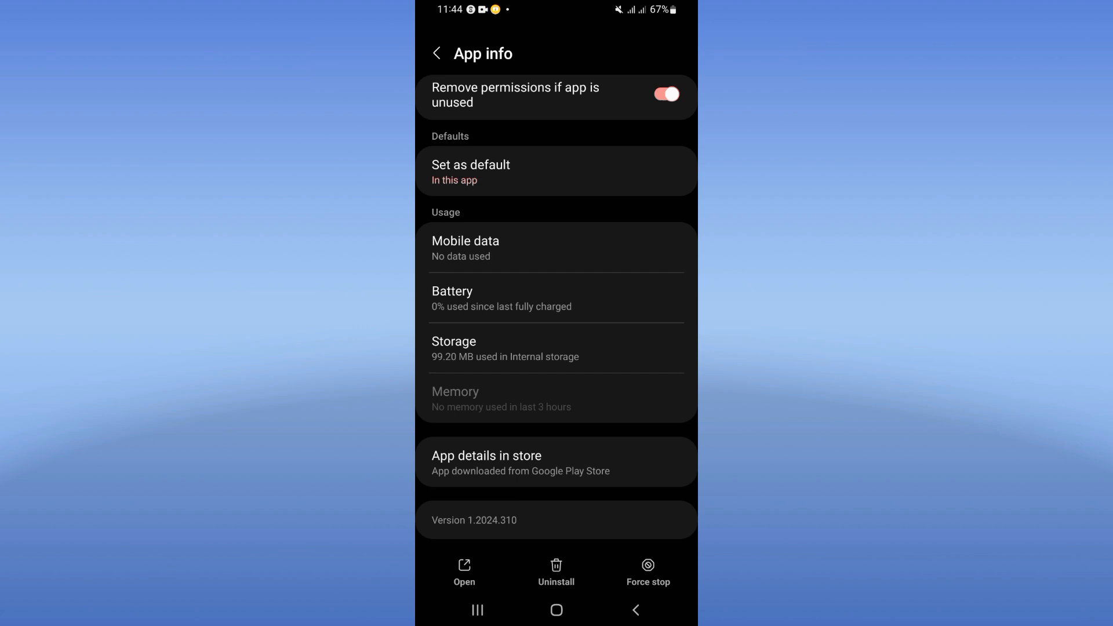